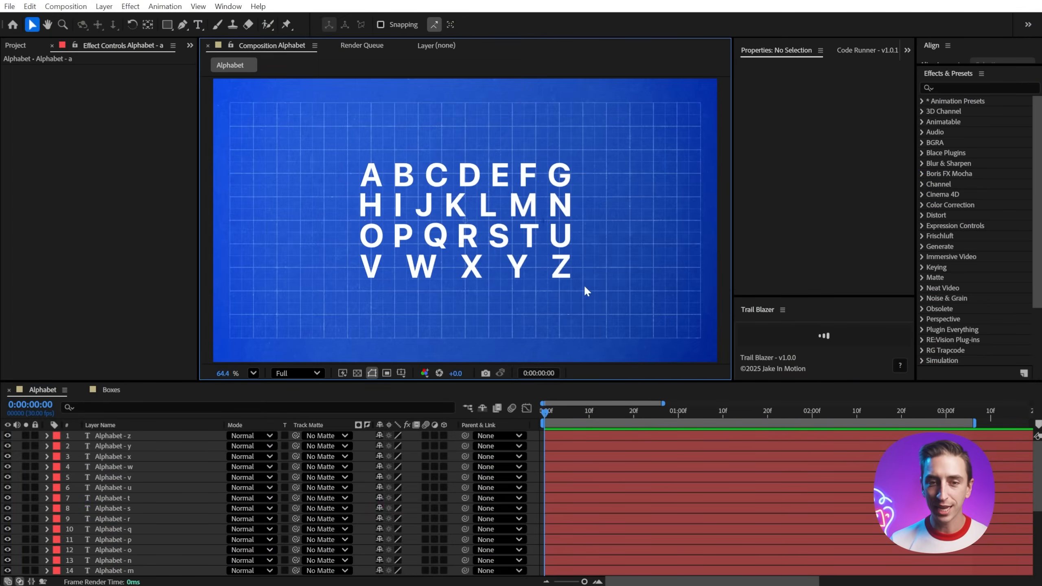
{"action": "mouse_move", "coordinate": [573, 146]}
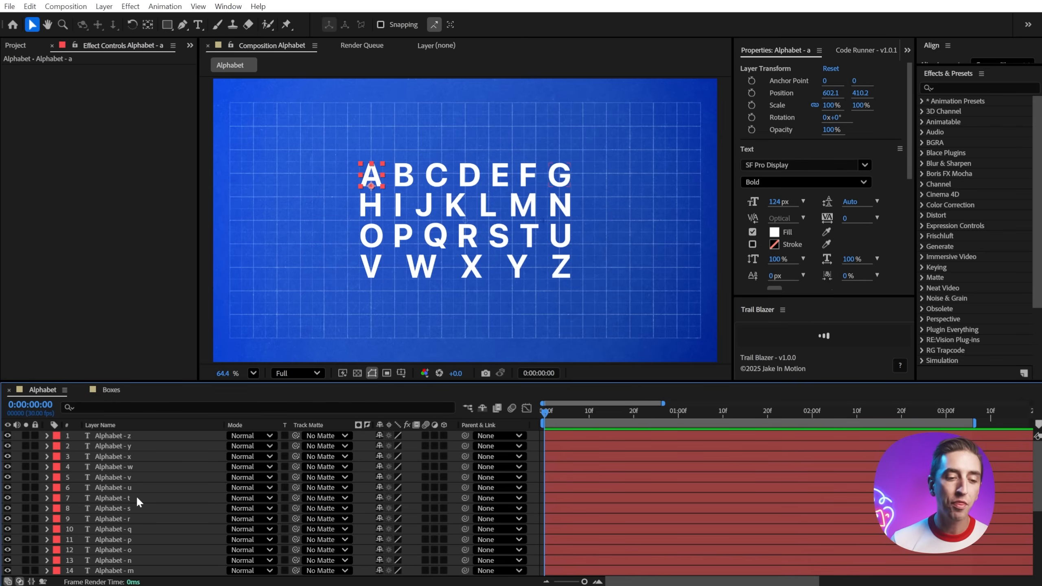
- Select all letter layers and add another position keyframe for letter A at a new playhead time
{"action": "key", "text": "ctrl+a"}
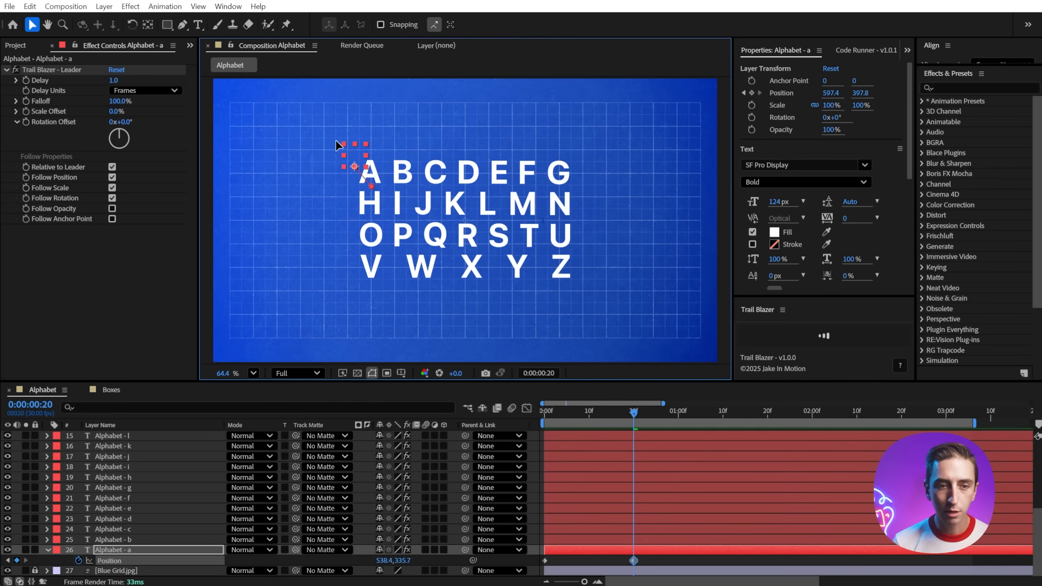
{"action": "left_click", "coordinate": [723, 411]}
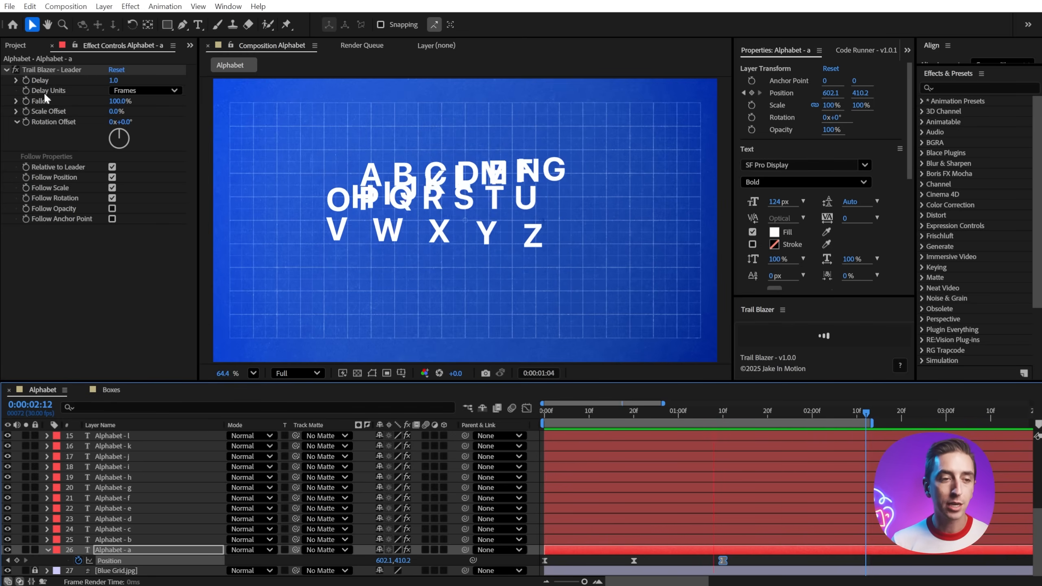
{"action": "left_click", "coordinate": [144, 90]}
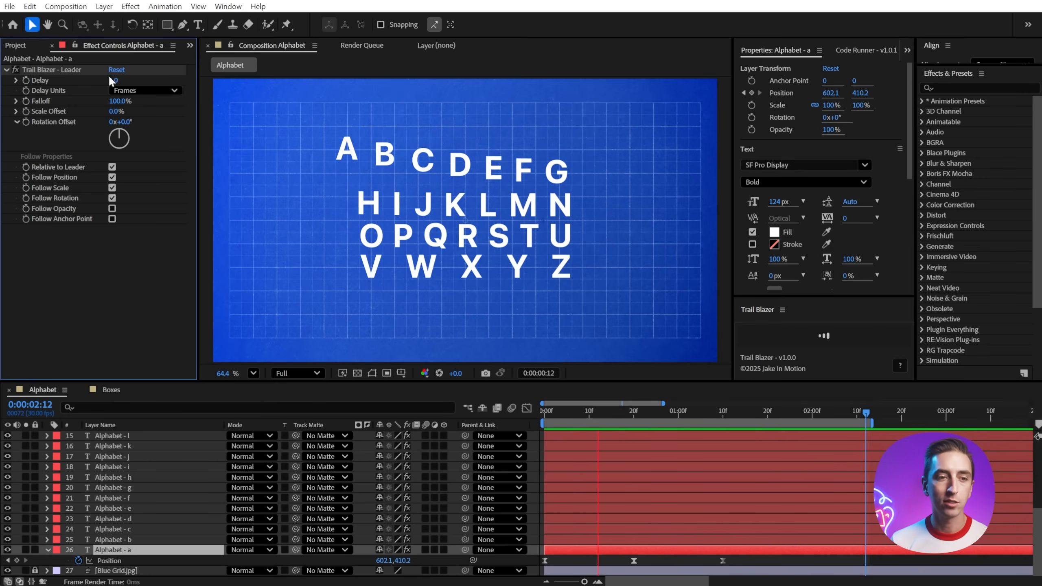
{"action": "left_click", "coordinate": [121, 81]}
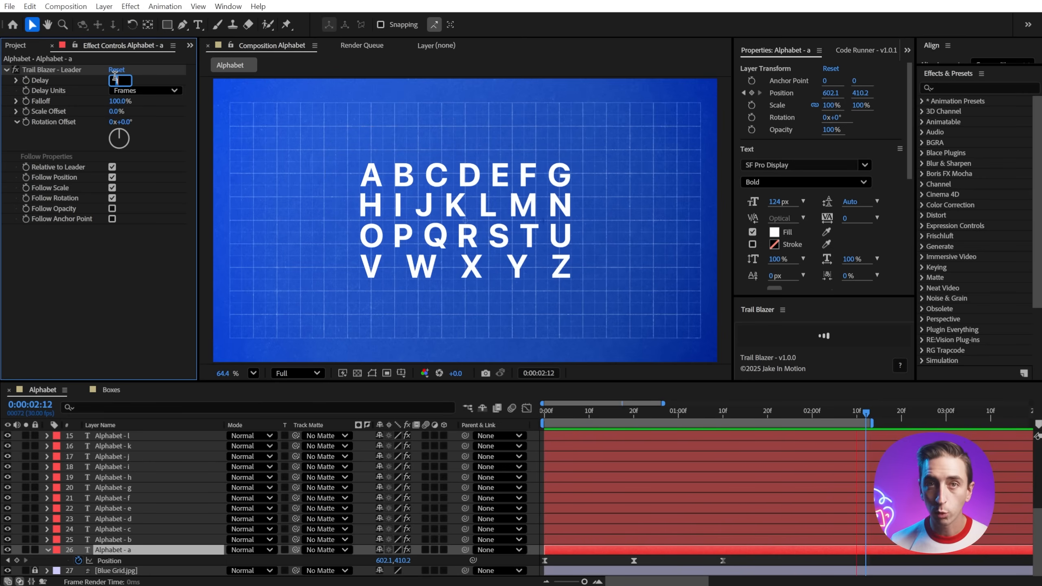
{"action": "type", "text": "2.0"}
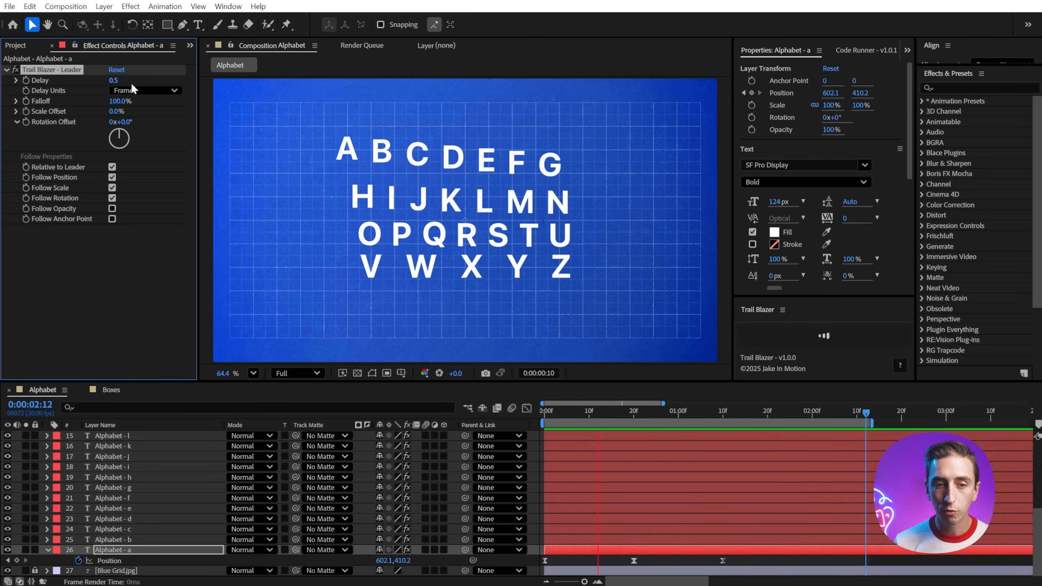
{"action": "left_click", "coordinate": [673, 410]}
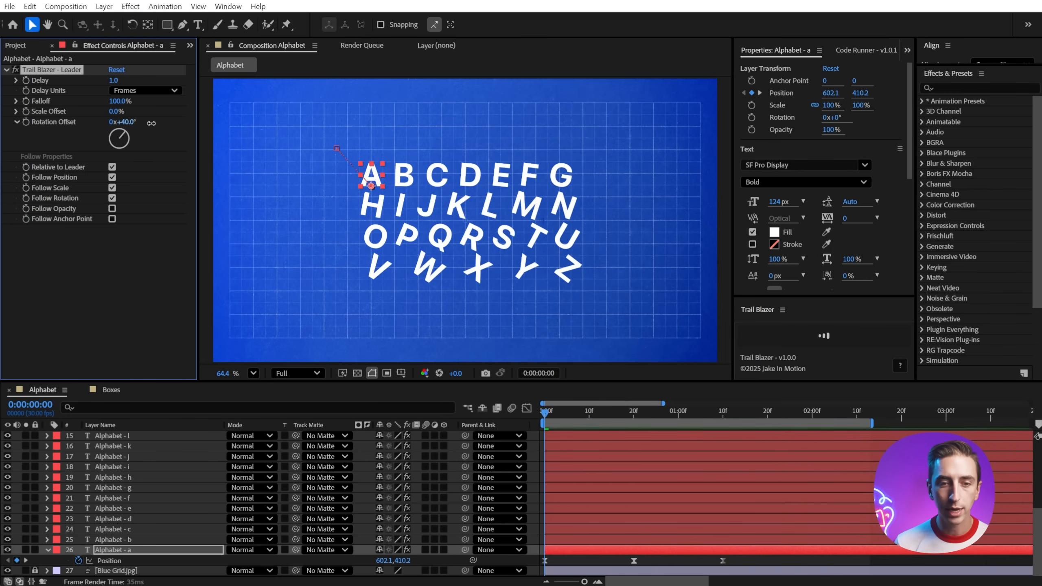
{"action": "left_click_drag", "start_coordinate": [122, 121], "coordinate": [101, 121]}
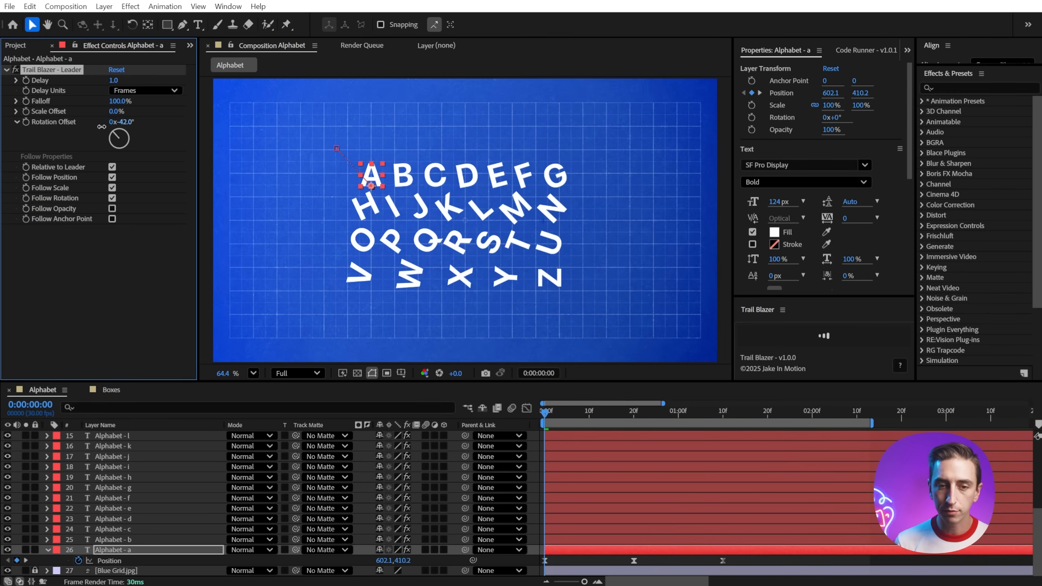
{"action": "left_click_drag", "start_coordinate": [122, 121], "coordinate": [133, 121]}
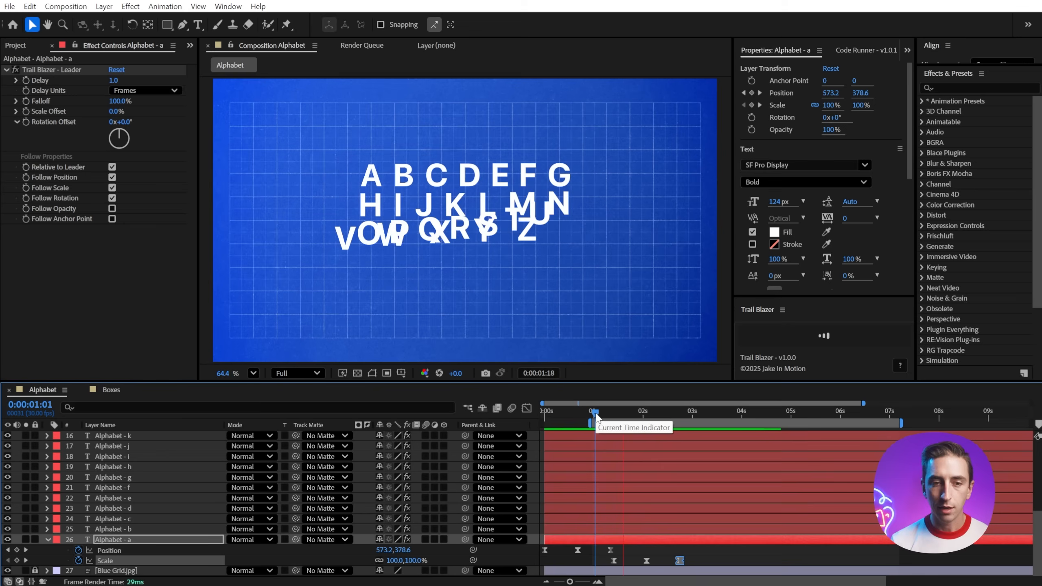
- Scrub the timeline to preview the scaling and spinning trail, then lower the Falloff value
{"action": "left_click_drag", "start_coordinate": [594, 412], "coordinate": [712, 412]}
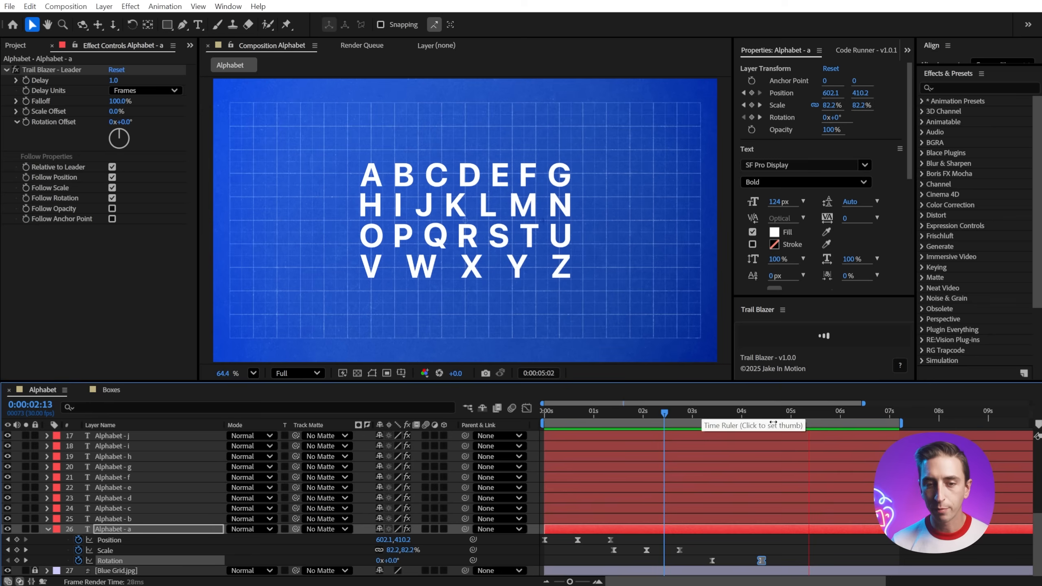
{"action": "left_click", "coordinate": [770, 410]}
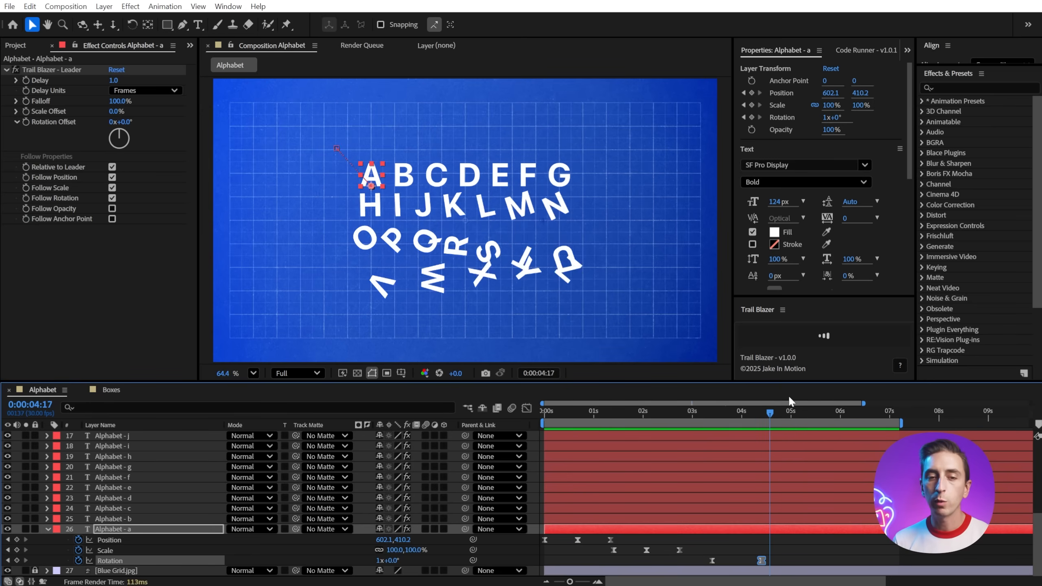
{"action": "left_click_drag", "start_coordinate": [769, 411], "coordinate": [792, 412]}
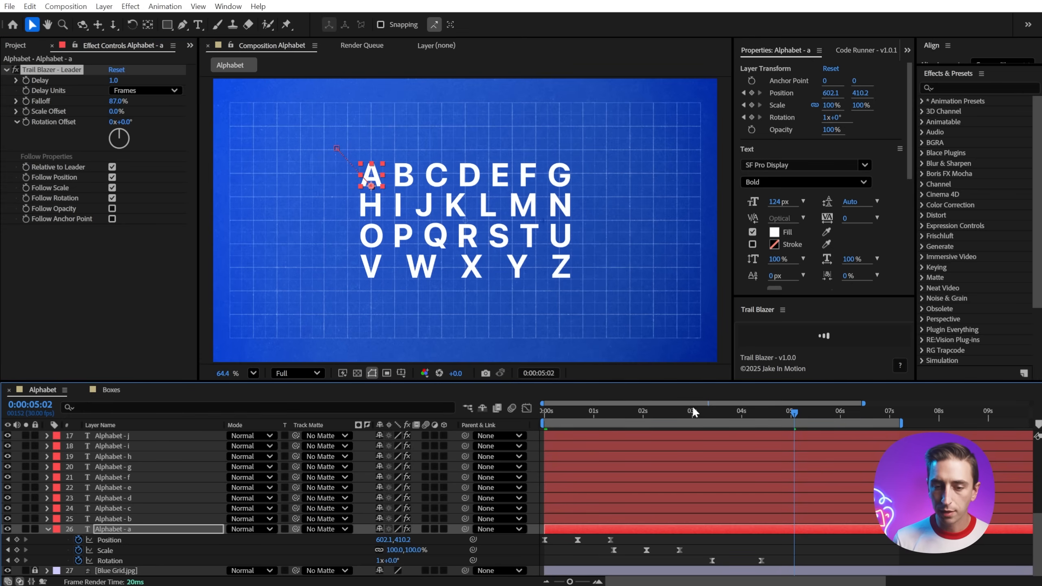
{"action": "left_click", "coordinate": [694, 411]}
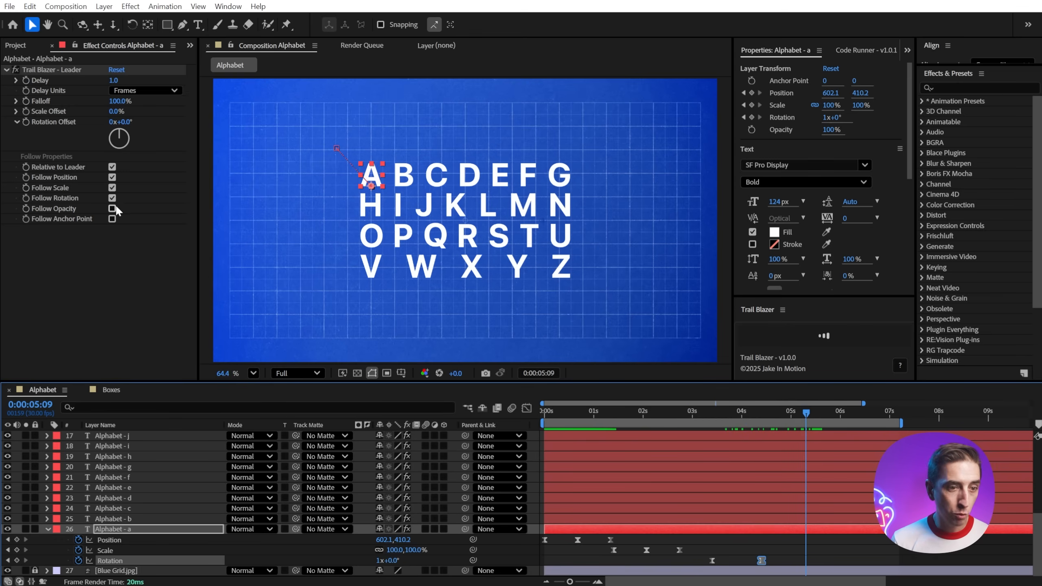
- Enable opacity following so the trailing letters fade out and back in with letter A
{"action": "left_click", "coordinate": [113, 209]}
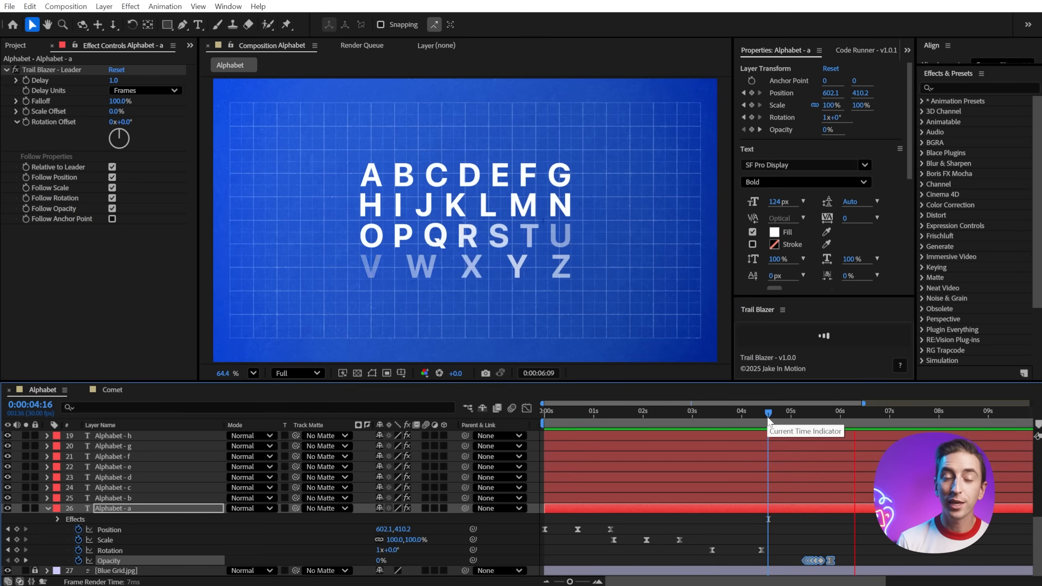
{"action": "left_click_drag", "start_coordinate": [767, 413], "coordinate": [798, 413]}
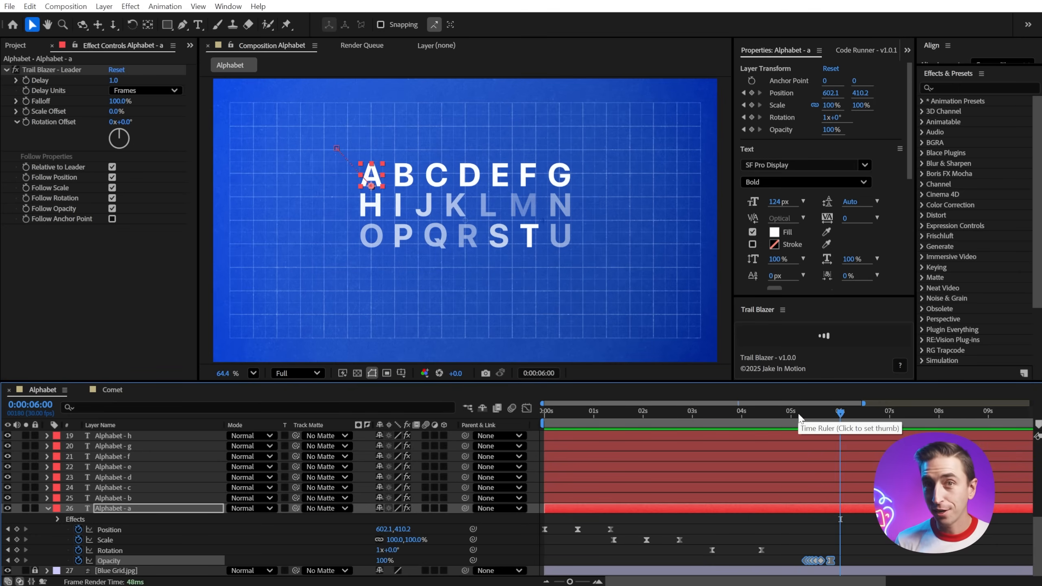
{"action": "left_click_drag", "start_coordinate": [841, 412], "coordinate": [867, 412]}
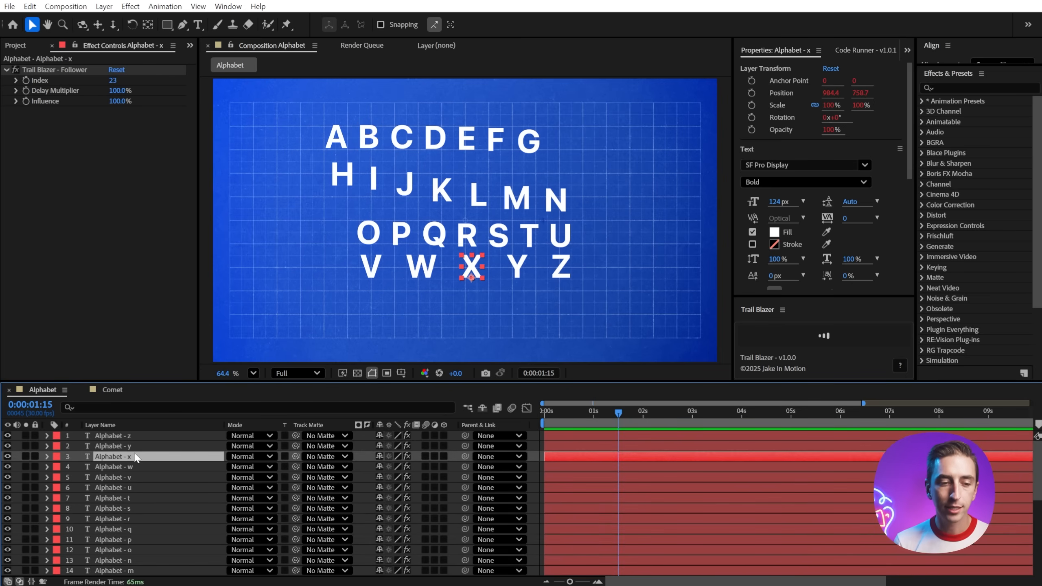
- Bring the new Pointer composition and Pointers preset into the project
{"action": "left_click", "coordinate": [113, 487]}
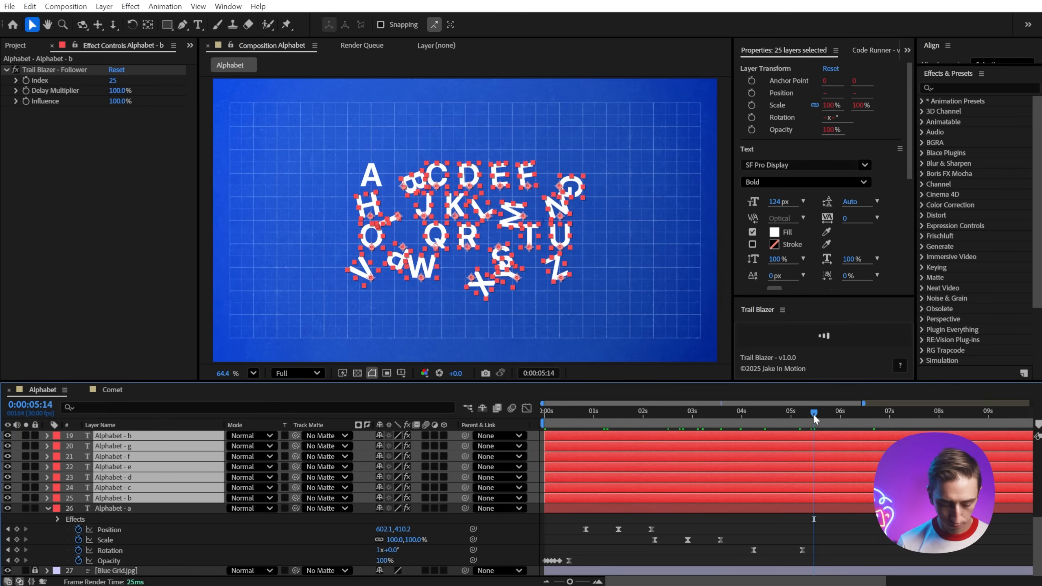
{"action": "left_click", "coordinate": [610, 410]}
{"action": "type", "text": "pointer"}
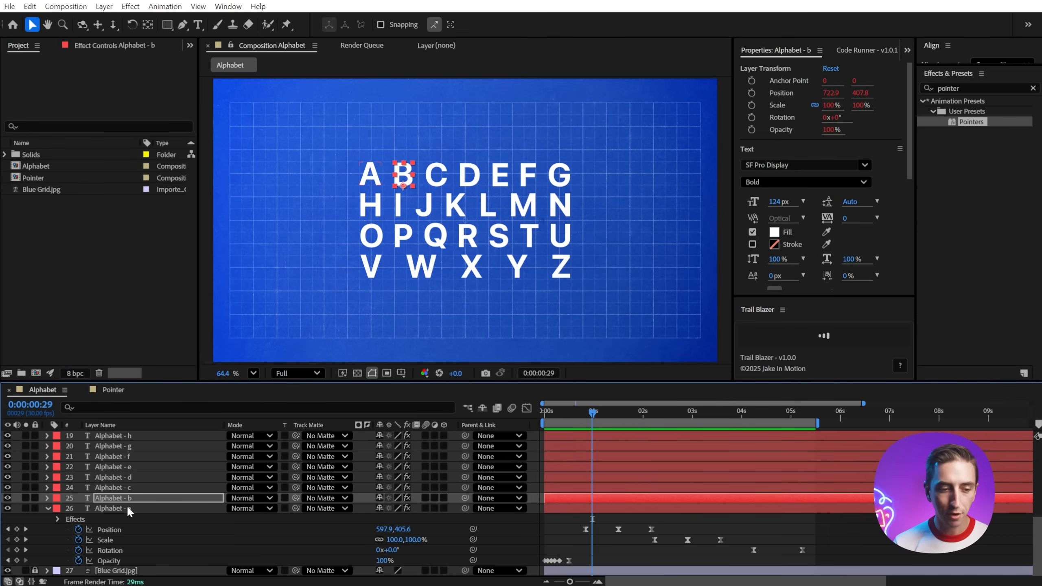
- Show the Pointer composition with its ten Pointer layers and Blue Grid.jpg background
{"action": "left_click", "coordinate": [113, 508]}
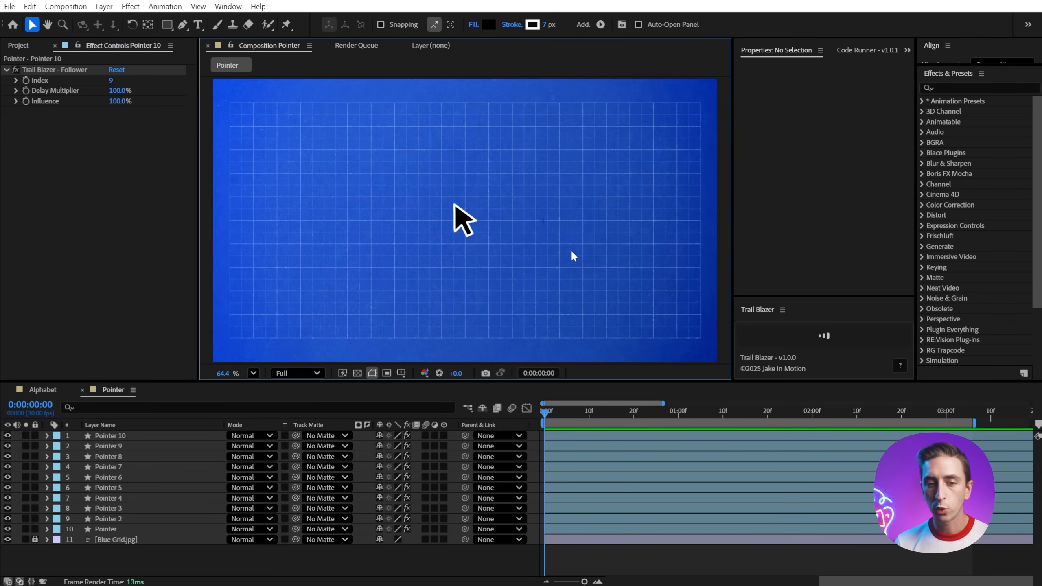
- On the leader Pointer layer, turn Relative to Leader off and move it toward the lower right
{"action": "left_click", "coordinate": [109, 435]}
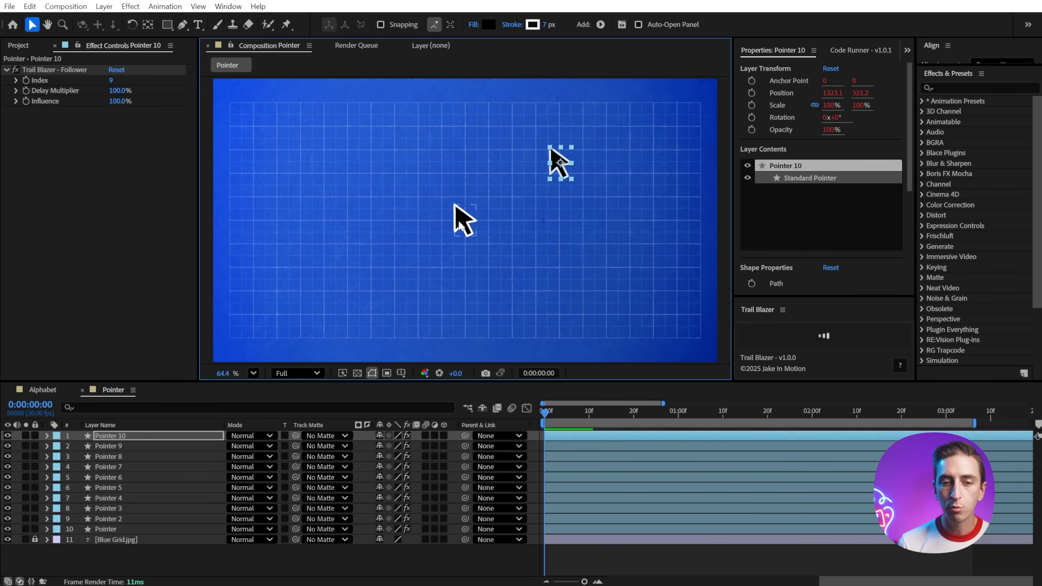
{"action": "left_click", "coordinate": [106, 529]}
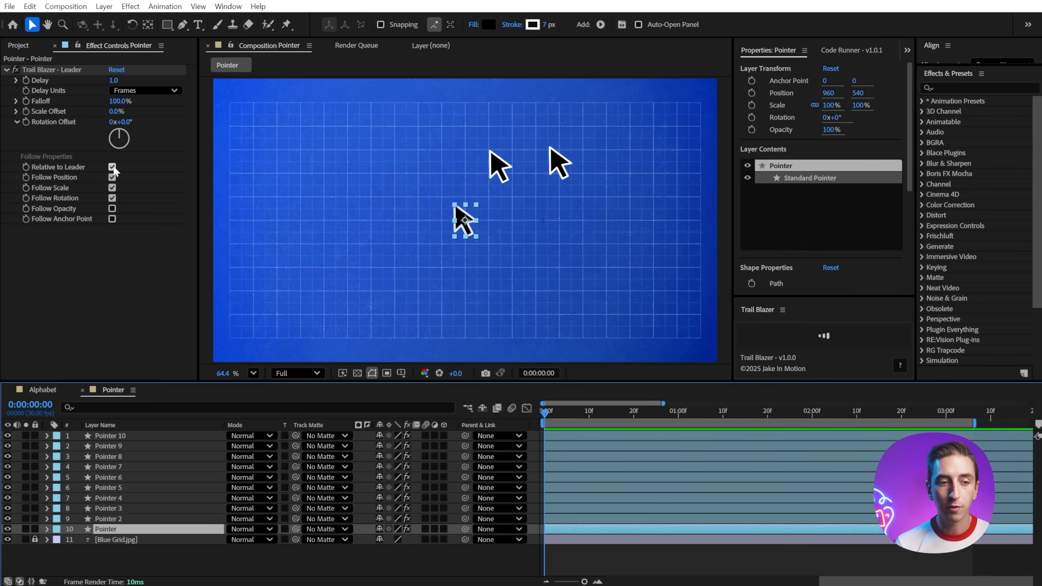
{"action": "left_click", "coordinate": [112, 167]}
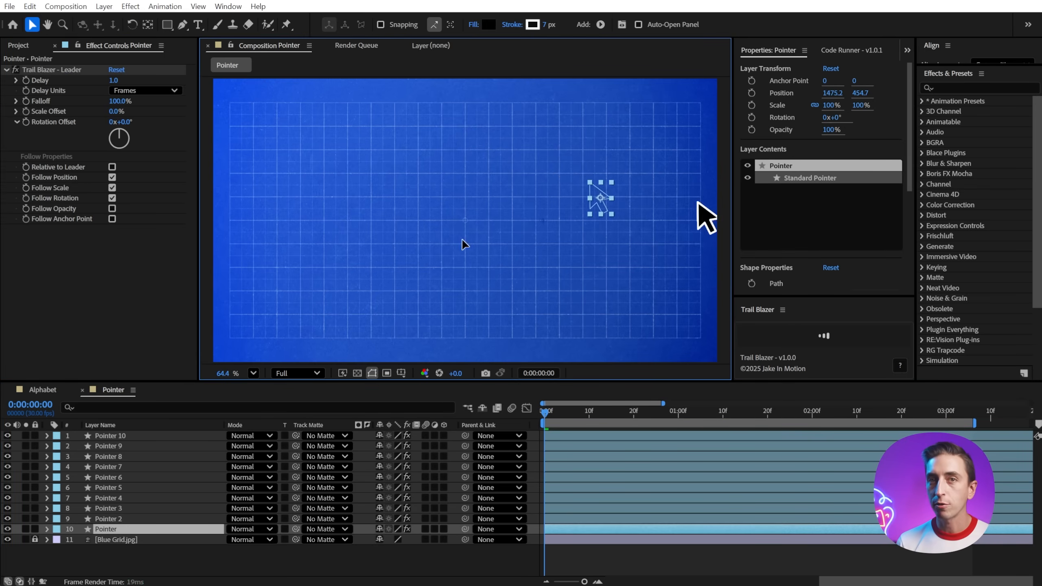
{"action": "left_click_drag", "start_coordinate": [600, 198], "coordinate": [272, 219]}
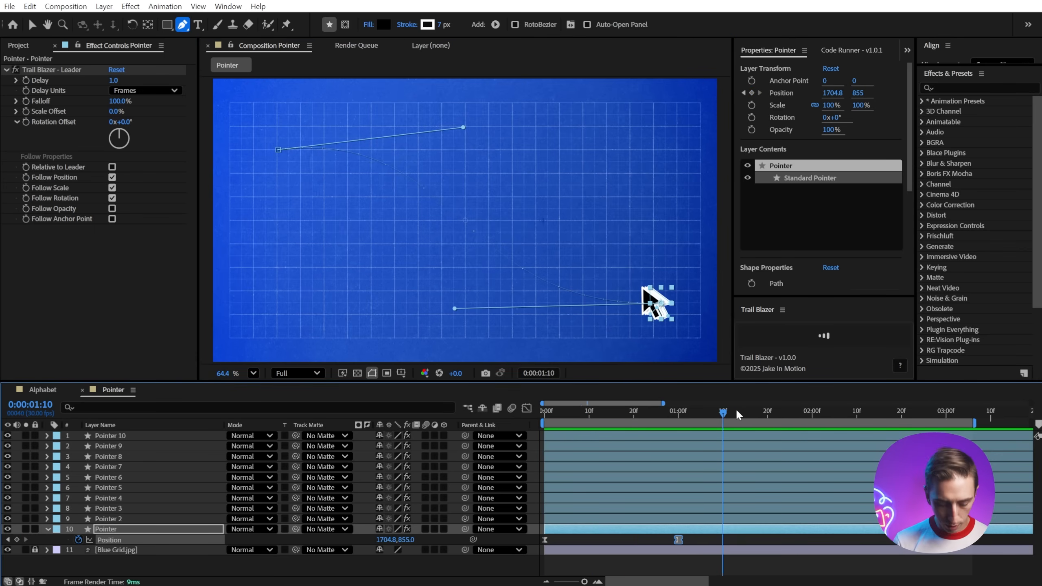
- Scrub back to preview the pointers trailing the leader along the curved, shrinking path
{"action": "left_click_drag", "start_coordinate": [722, 411], "coordinate": [629, 412]}
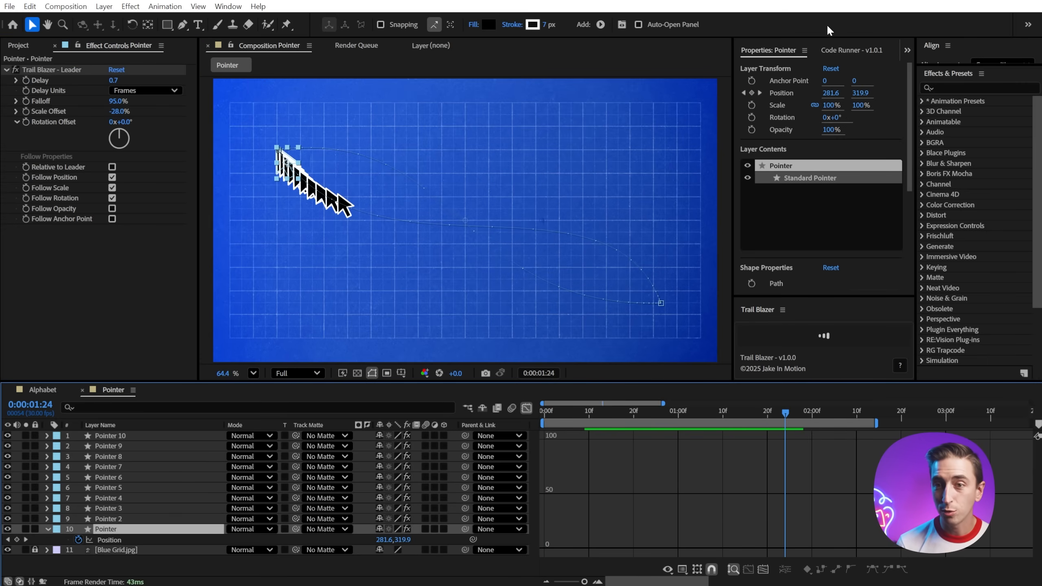
- Run the Reverse Layer Order script from Code Runner, then return to the scripts overview
{"action": "left_click", "coordinate": [851, 50]}
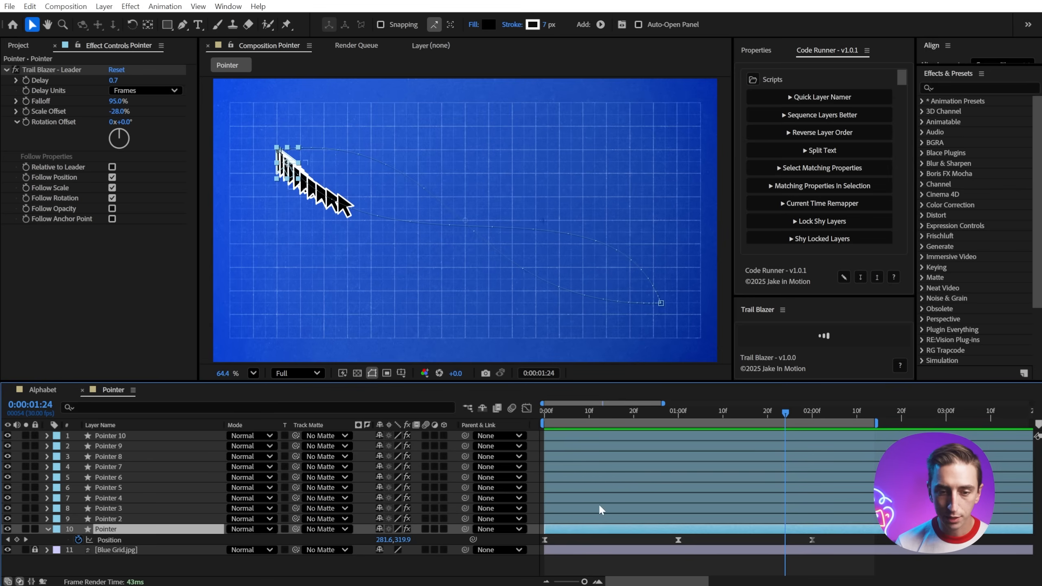
{"action": "left_click", "coordinate": [822, 132]}
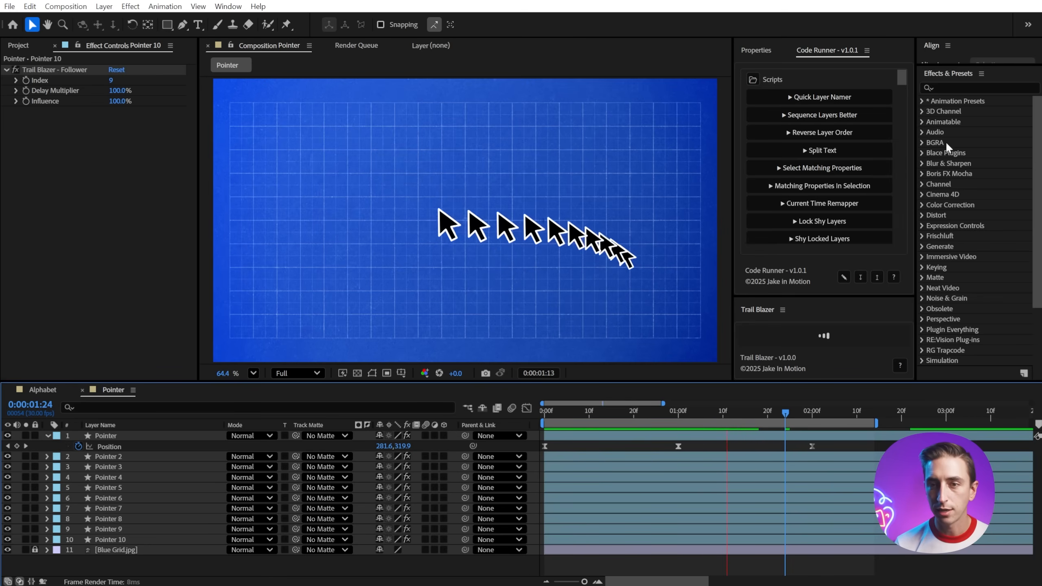
{"action": "left_click", "coordinate": [752, 78]}
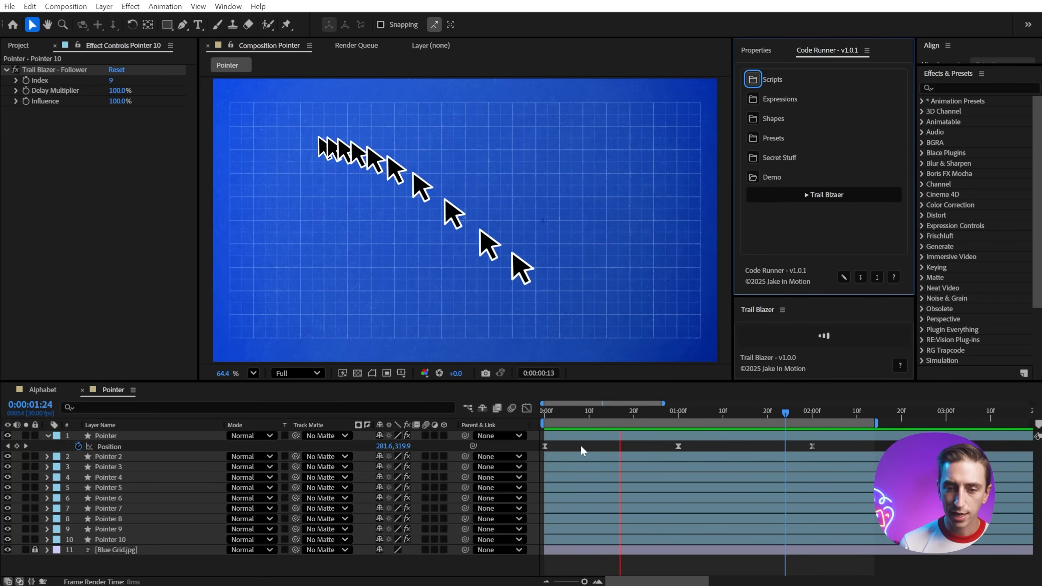
{"action": "left_click", "coordinate": [104, 436]}
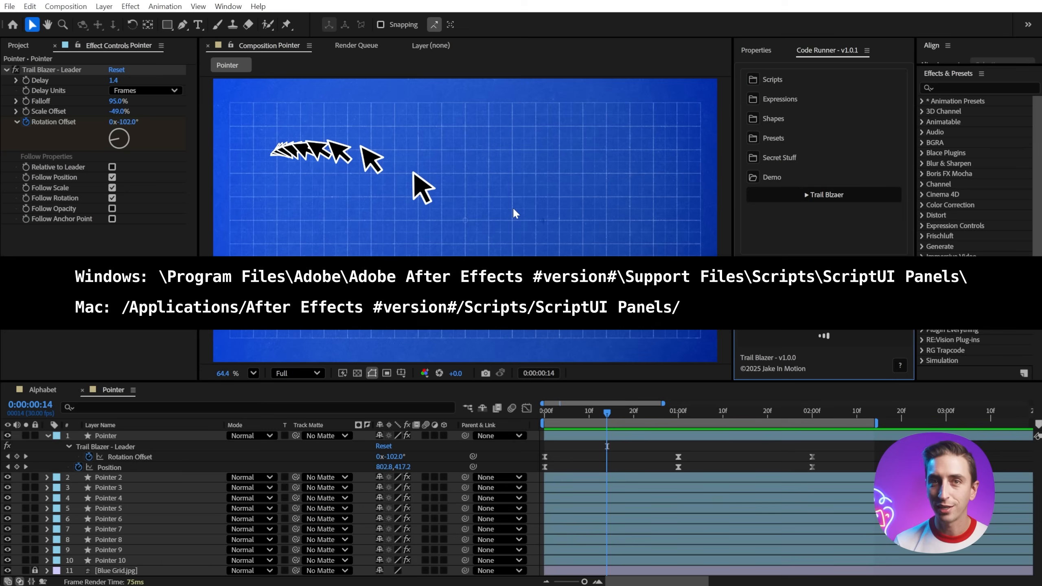
{"action": "mouse_move", "coordinate": [451, 181]}
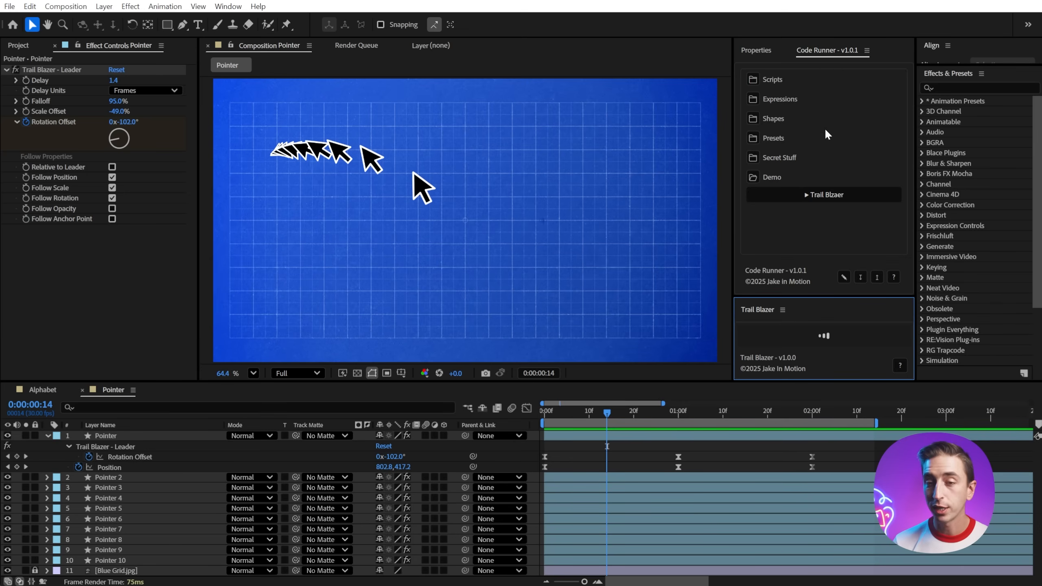
{"action": "mouse_move", "coordinate": [827, 52]}
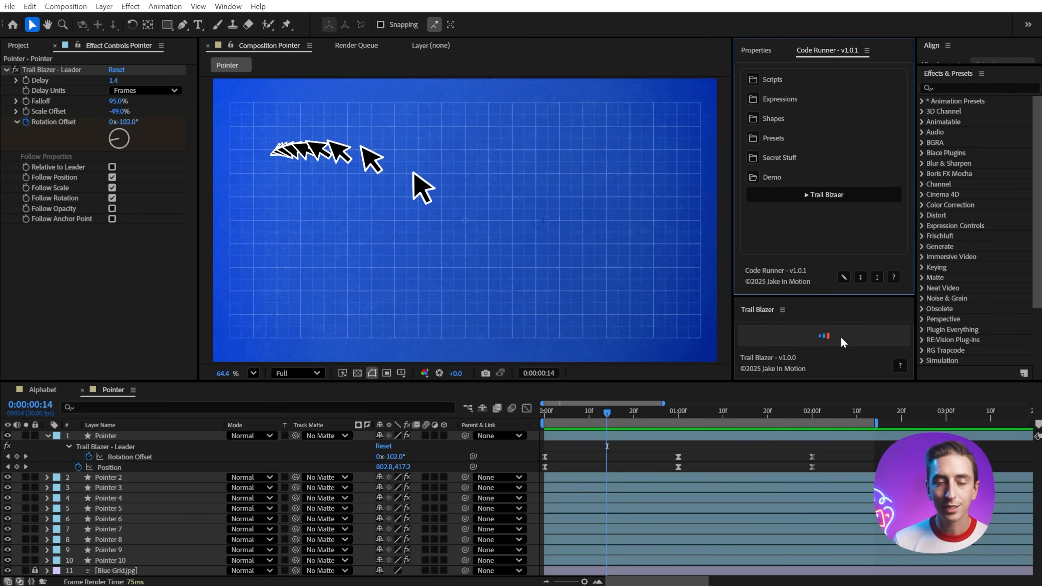
{"action": "mouse_move", "coordinate": [522, 218]}
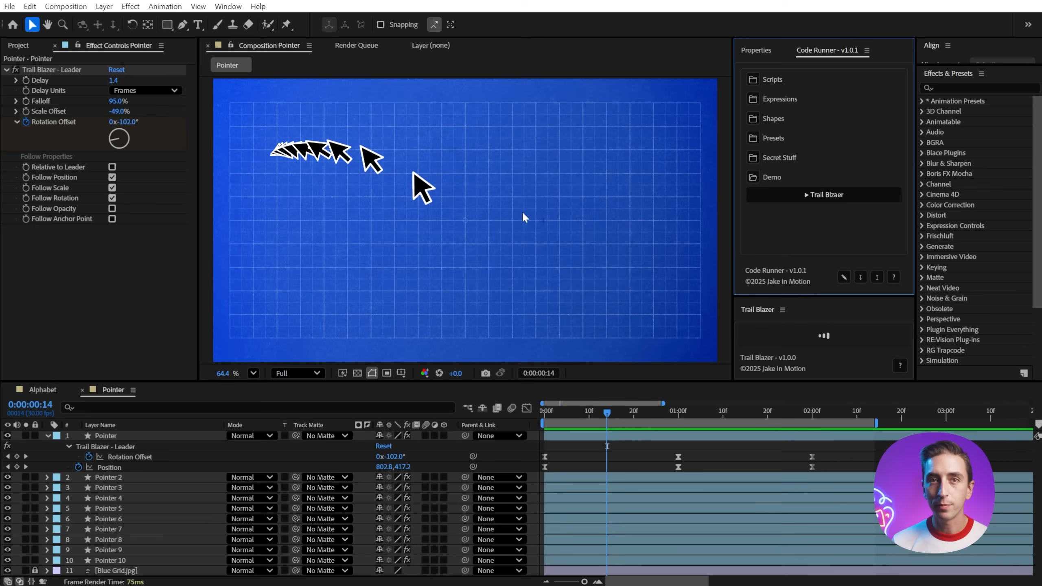